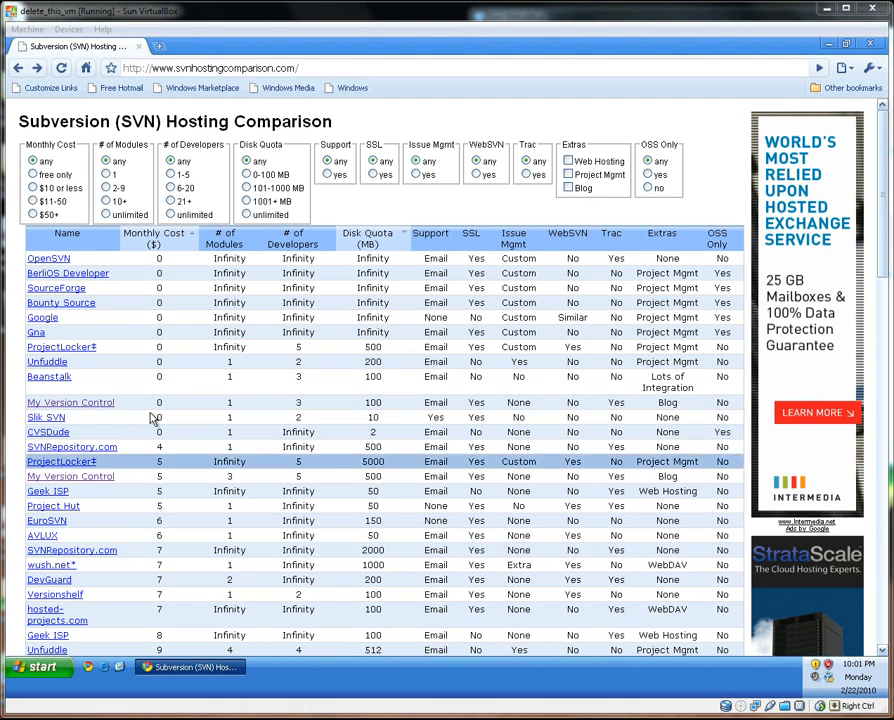
{"action": "mouse_move", "coordinate": [70, 402]}
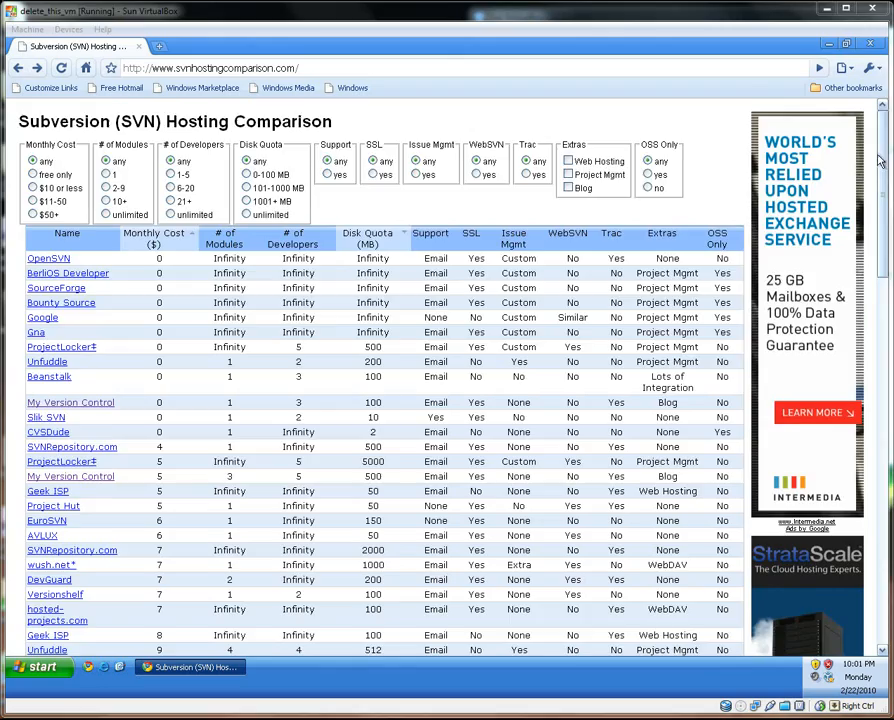
- Open the My Version Control hosting site and reach its free 30-day trial sign-up form
{"action": "scroll", "scroll_direction": "down", "scroll_amount": 3}
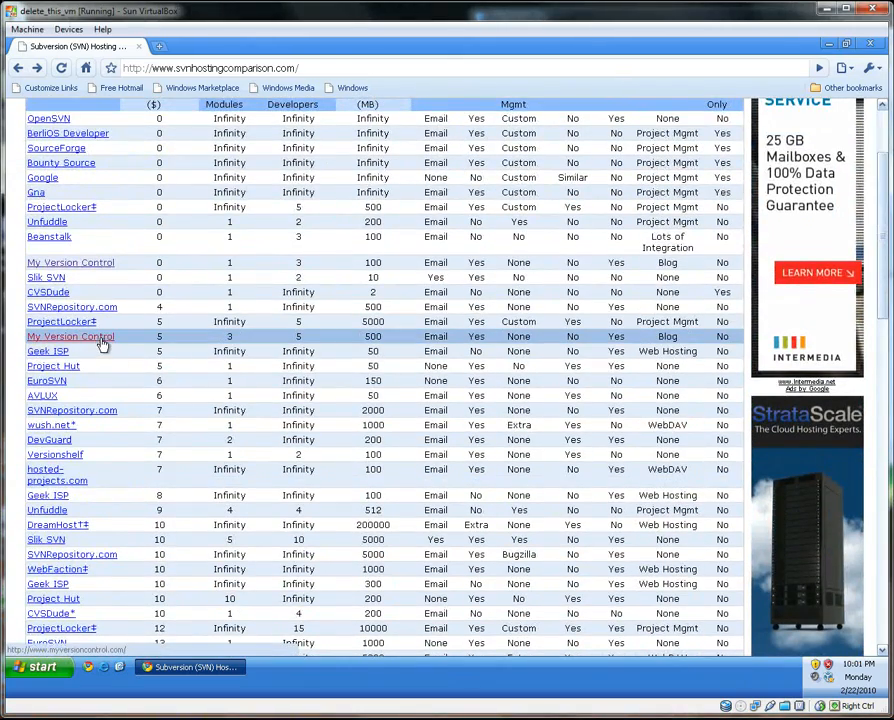
{"action": "left_click", "coordinate": [70, 336]}
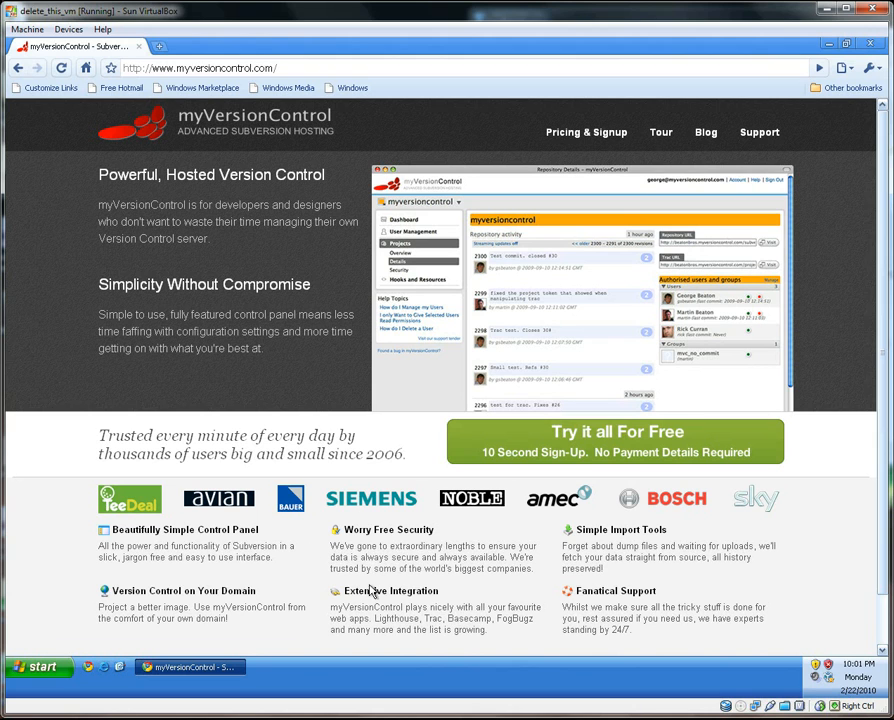
{"action": "mouse_move", "coordinate": [363, 369]}
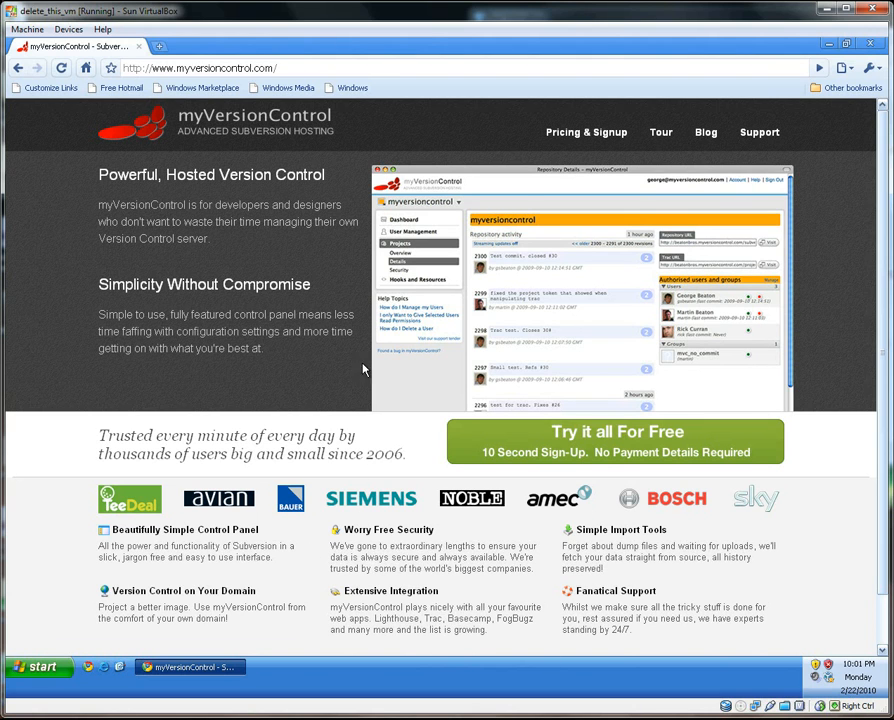
{"action": "mouse_move", "coordinate": [732, 448]}
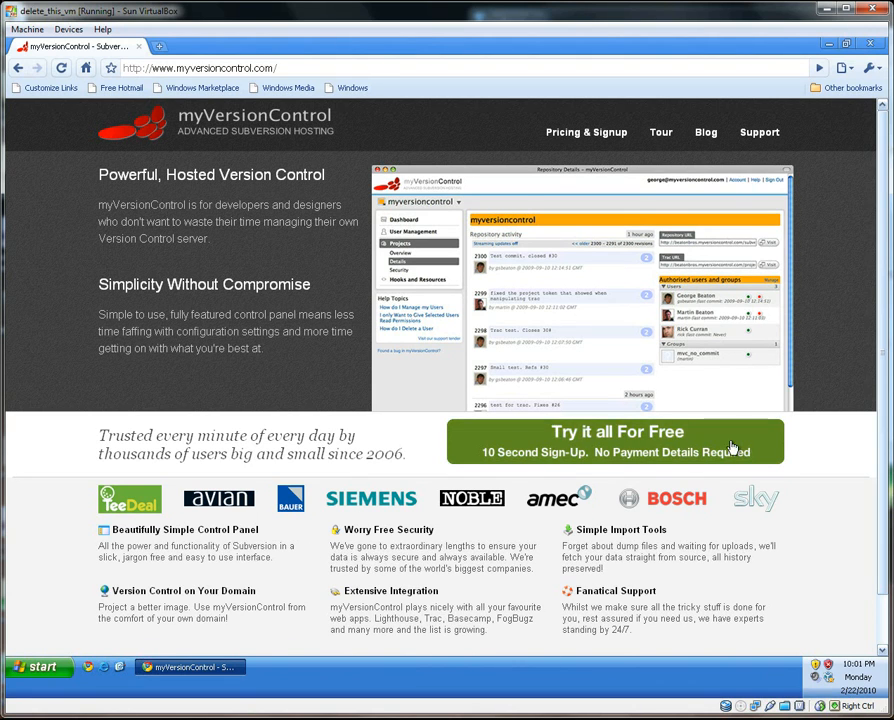
{"action": "left_click", "coordinate": [617, 441]}
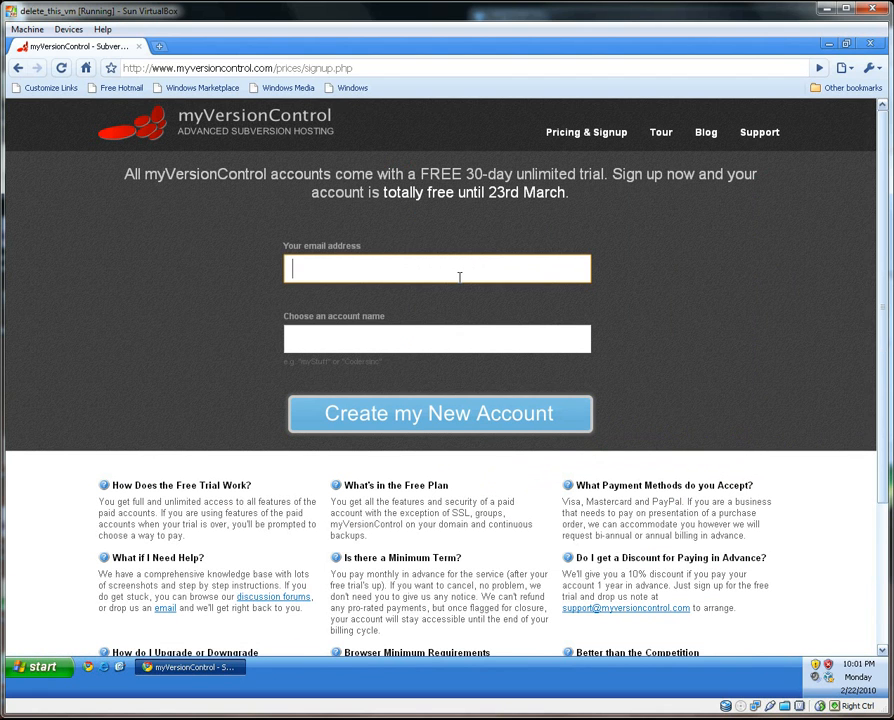
{"action": "mouse_move", "coordinate": [164, 367]}
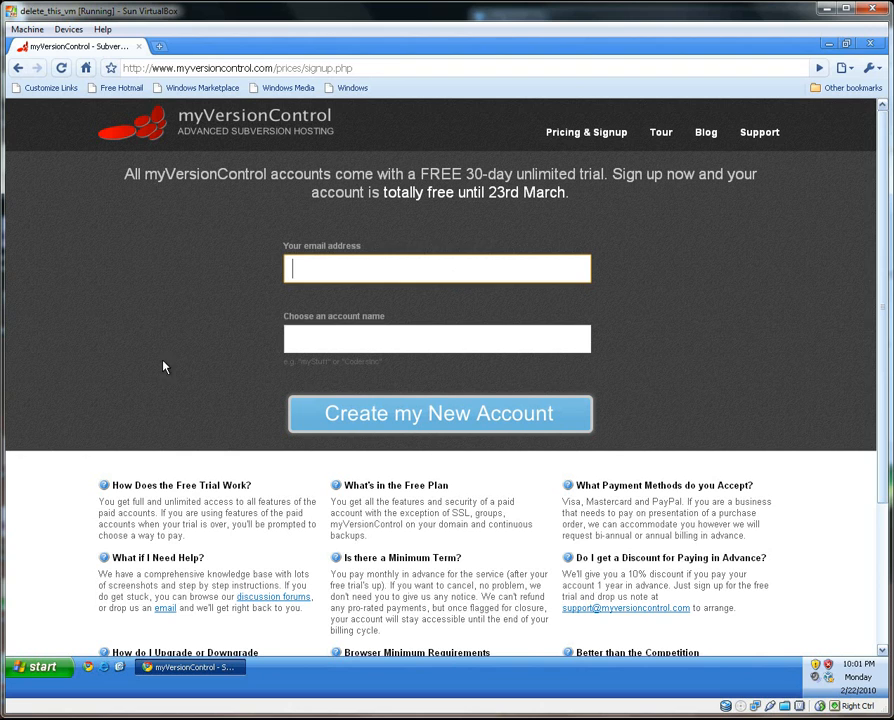
{"action": "mouse_move", "coordinate": [206, 323]}
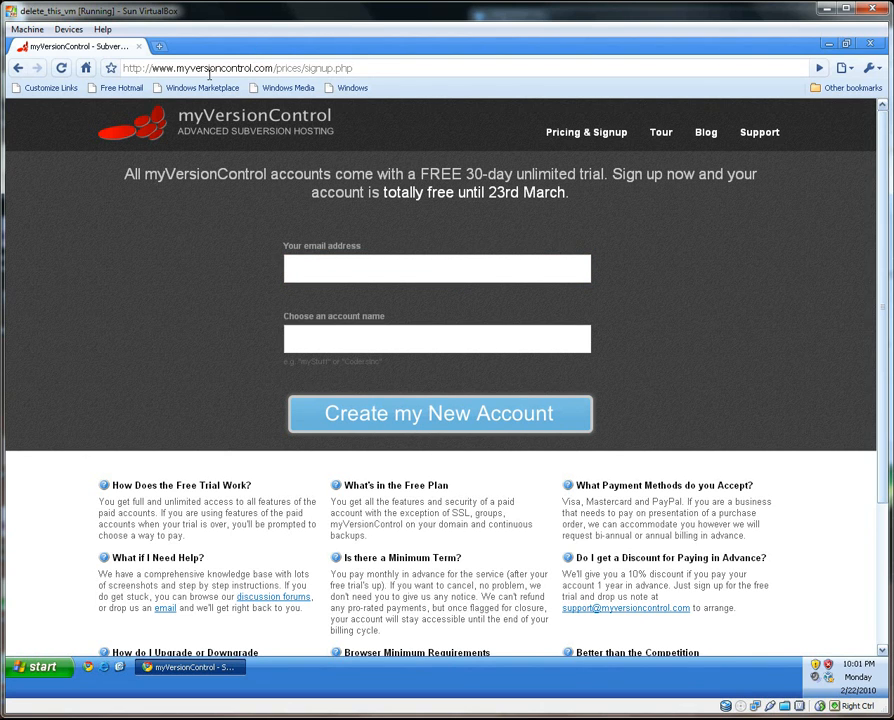
- Log in at demo.myversioncontrol.com with the demo user name and password
{"action": "left_click", "coordinate": [230, 68]}
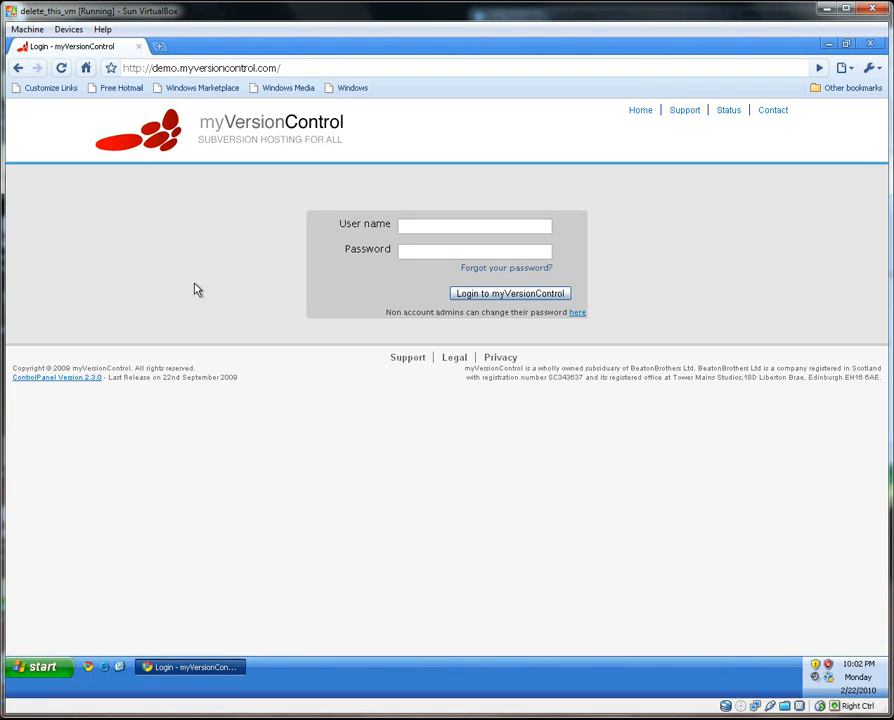
{"action": "type", "text": "demo"}
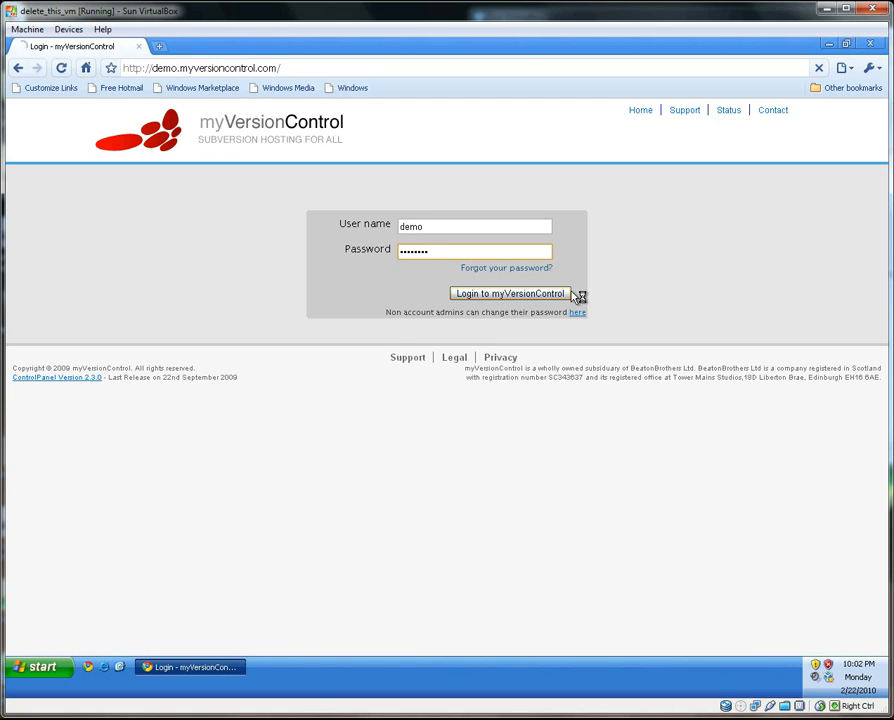
{"action": "left_click", "coordinate": [508, 293]}
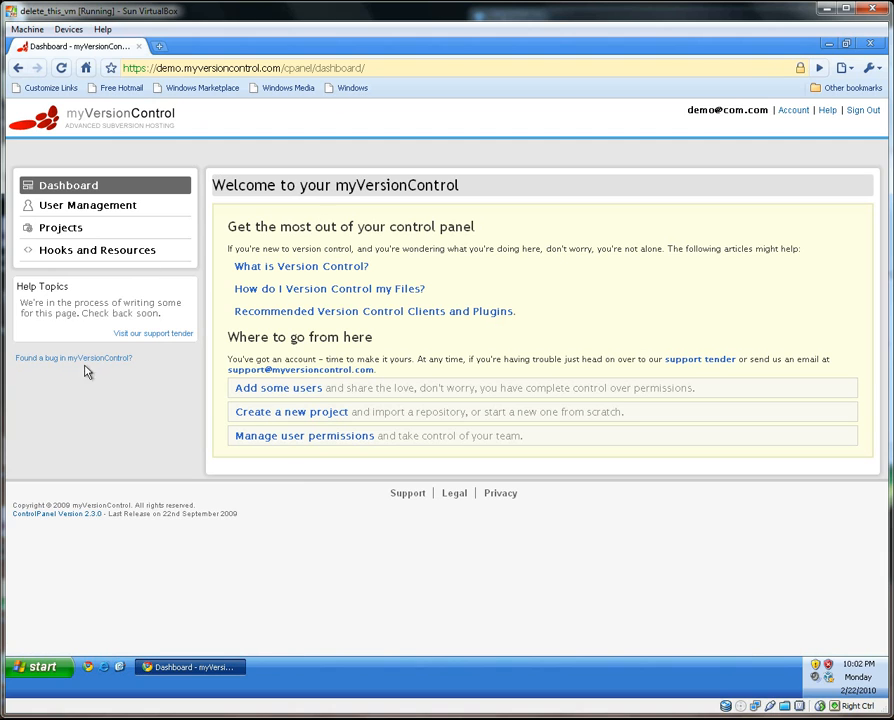
{"action": "mouse_move", "coordinate": [155, 211]}
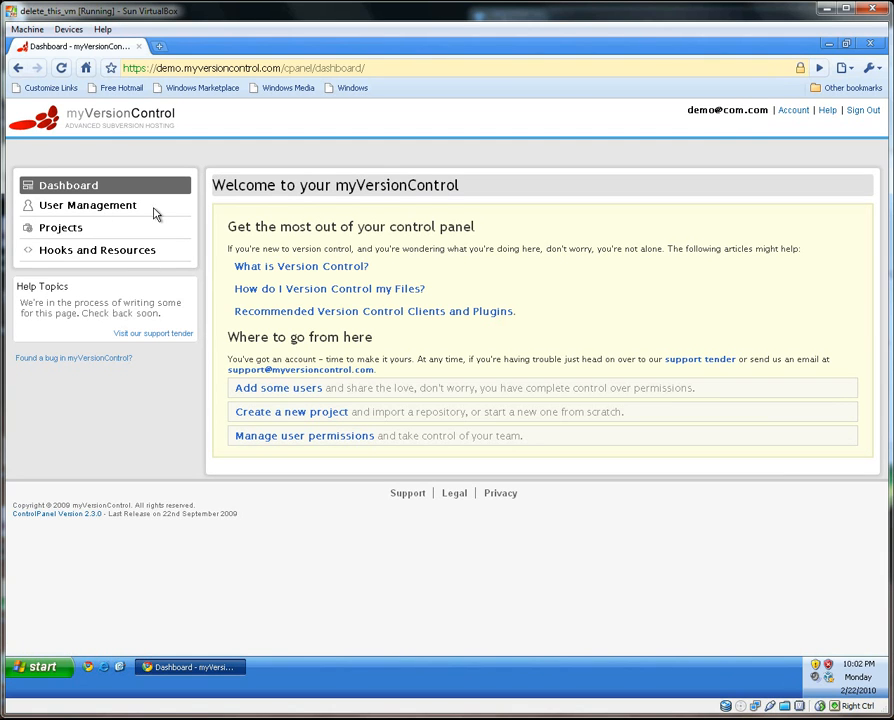
{"action": "mouse_move", "coordinate": [85, 403]}
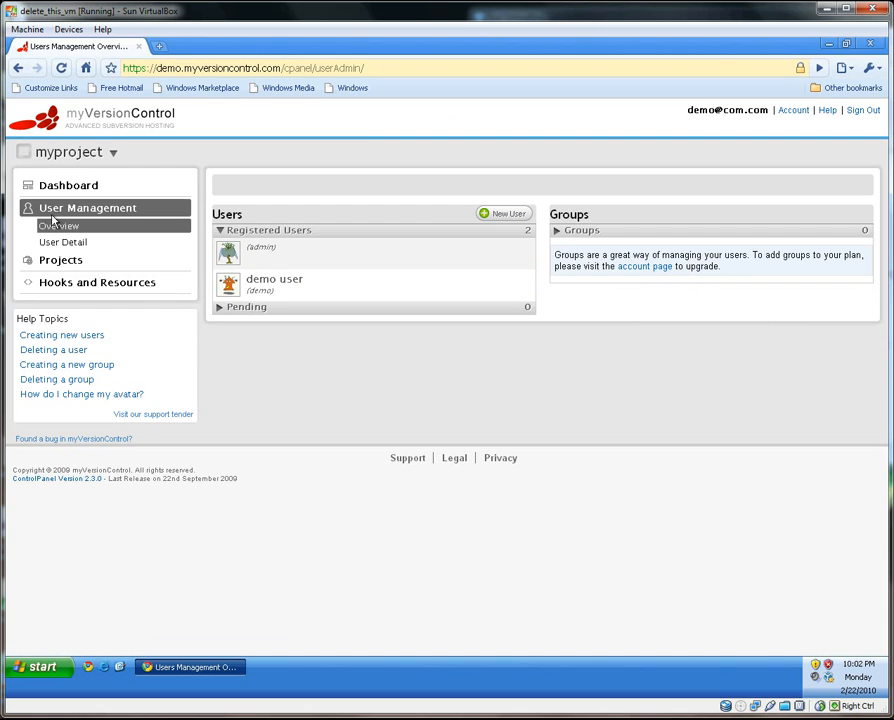
{"action": "left_click", "coordinate": [502, 213]}
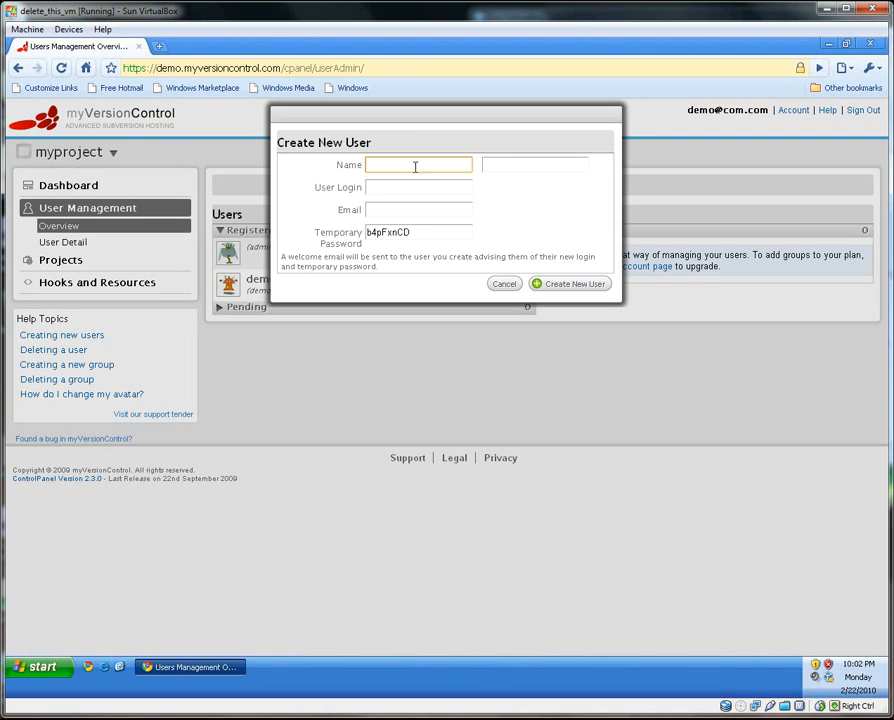
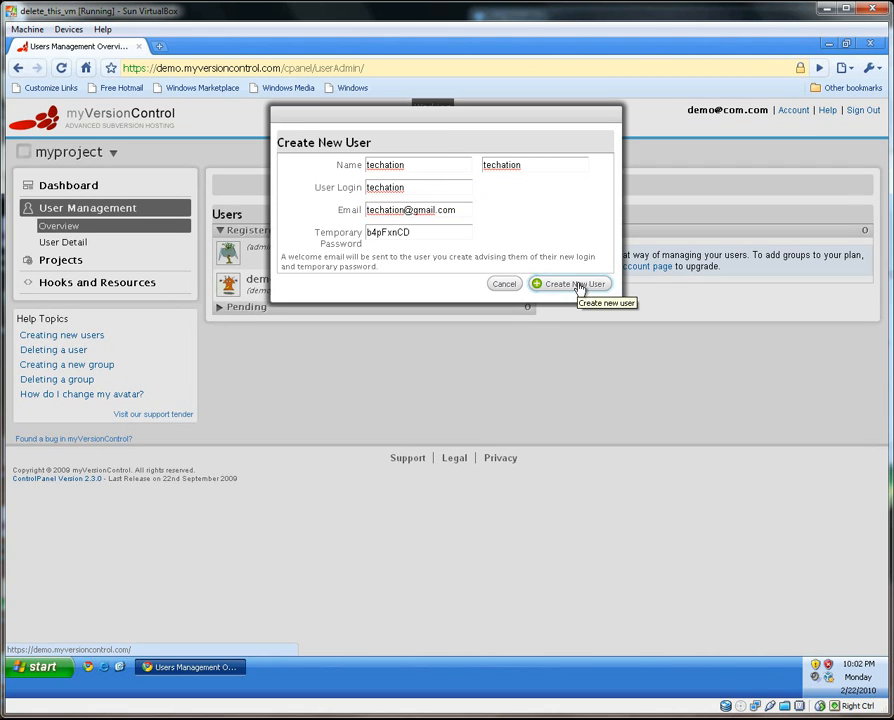
{"action": "left_click", "coordinate": [568, 284]}
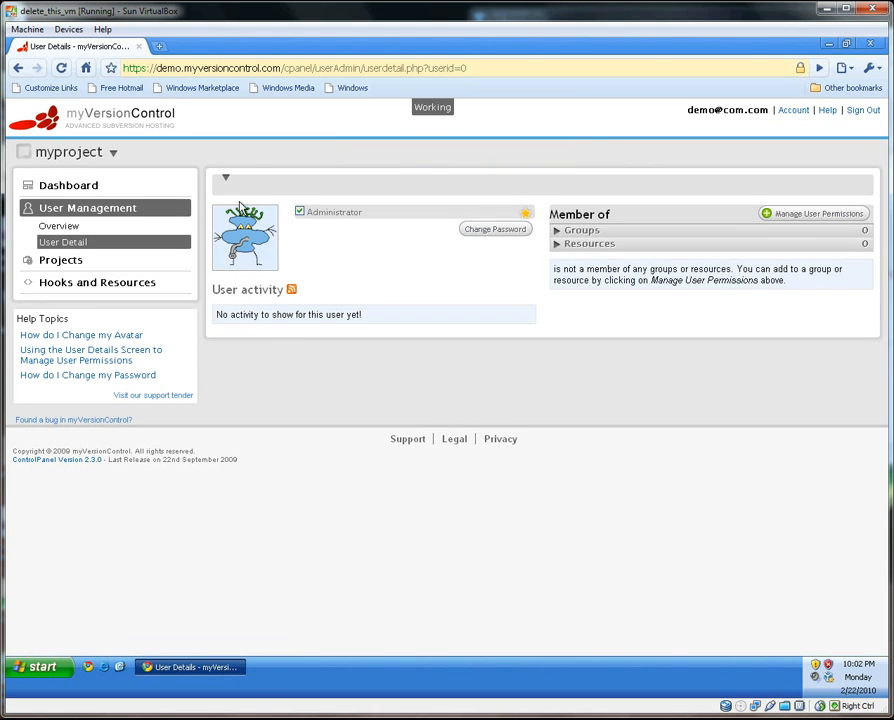
{"action": "mouse_move", "coordinate": [274, 385]}
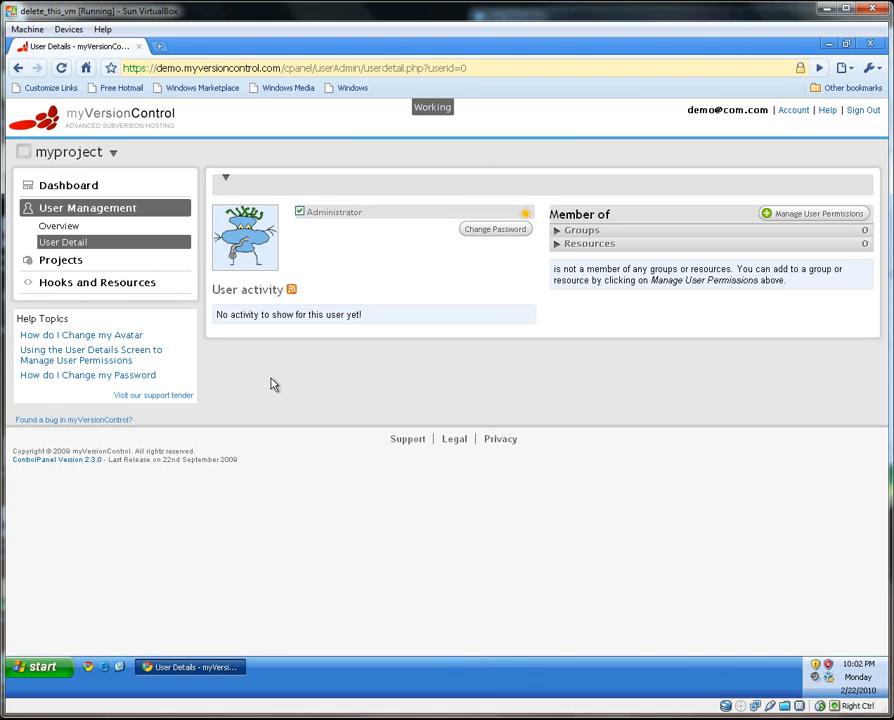
- Return to the User Management overview listing the admin and demo users
{"action": "left_click", "coordinate": [60, 260]}
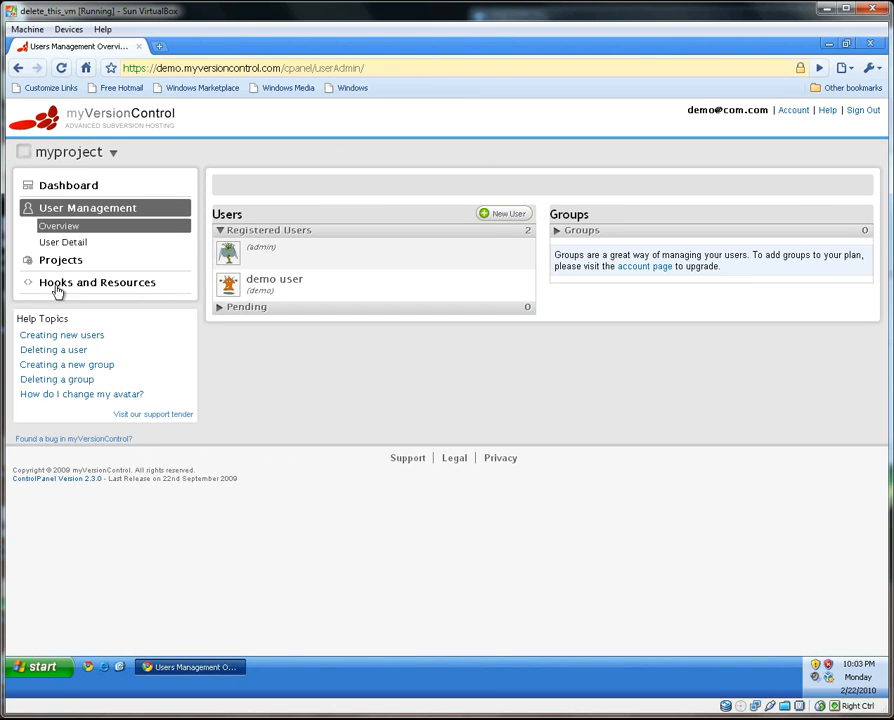
{"action": "left_click", "coordinate": [59, 260]}
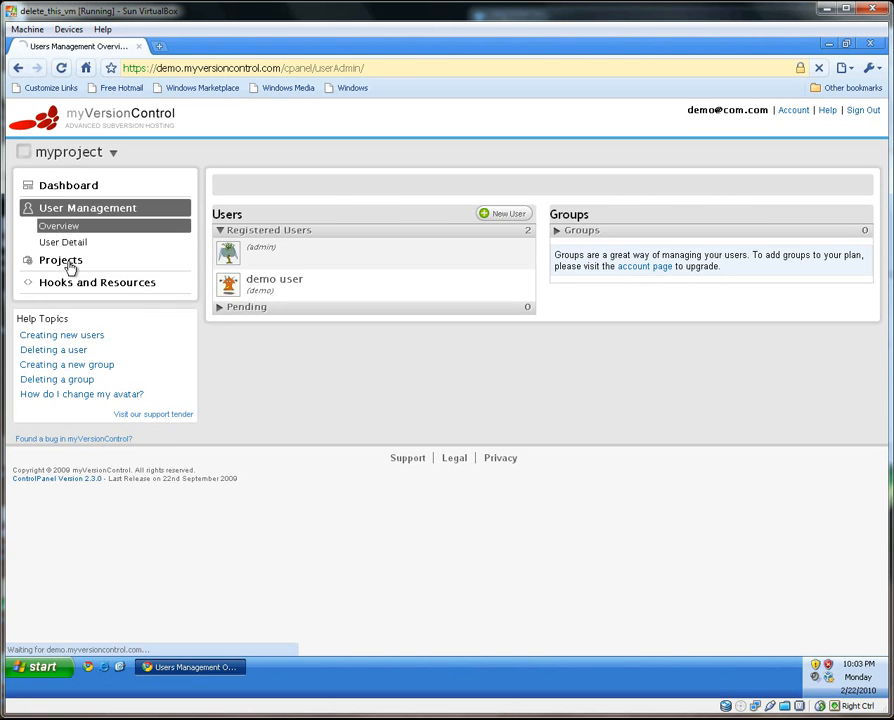
- Create empty repository 'mynewproject' without the default branches, tags and trunk folders
{"action": "left_click", "coordinate": [60, 260]}
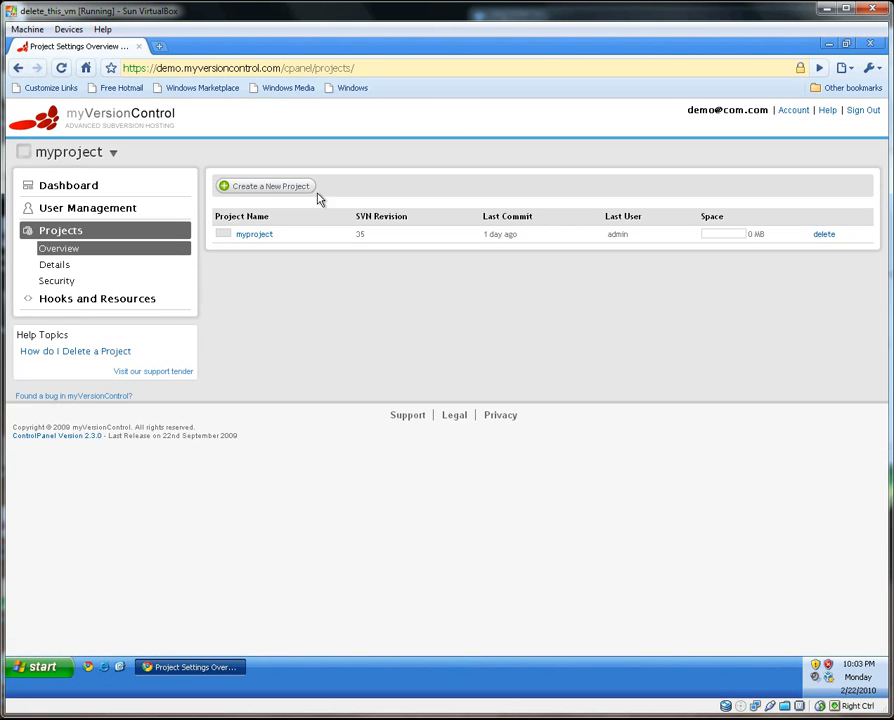
{"action": "left_click", "coordinate": [264, 186]}
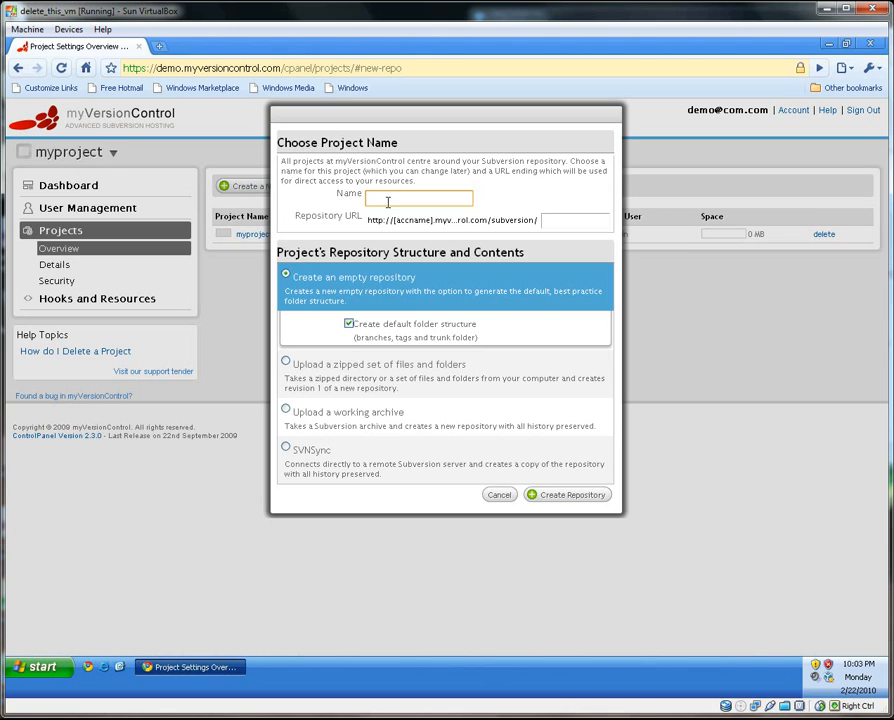
{"action": "type", "text": "mynew"}
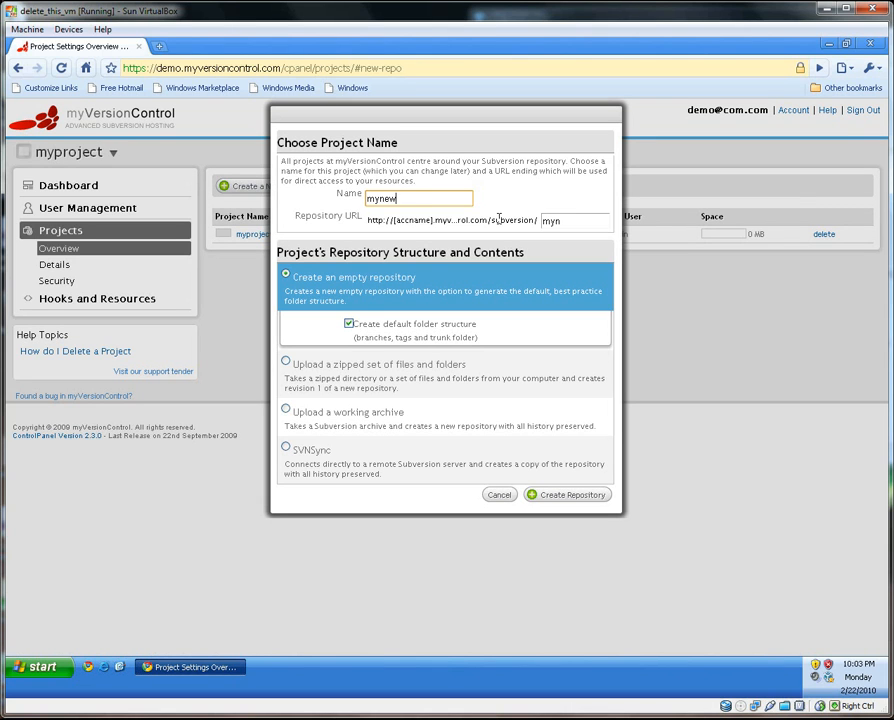
{"action": "type", "text": "project"}
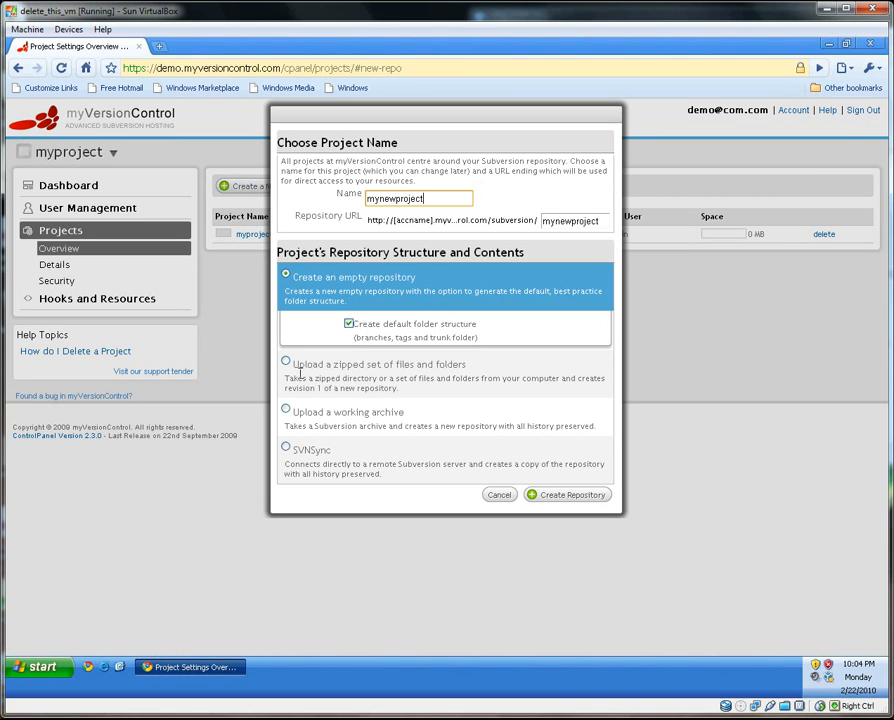
{"action": "left_click", "coordinate": [350, 323]}
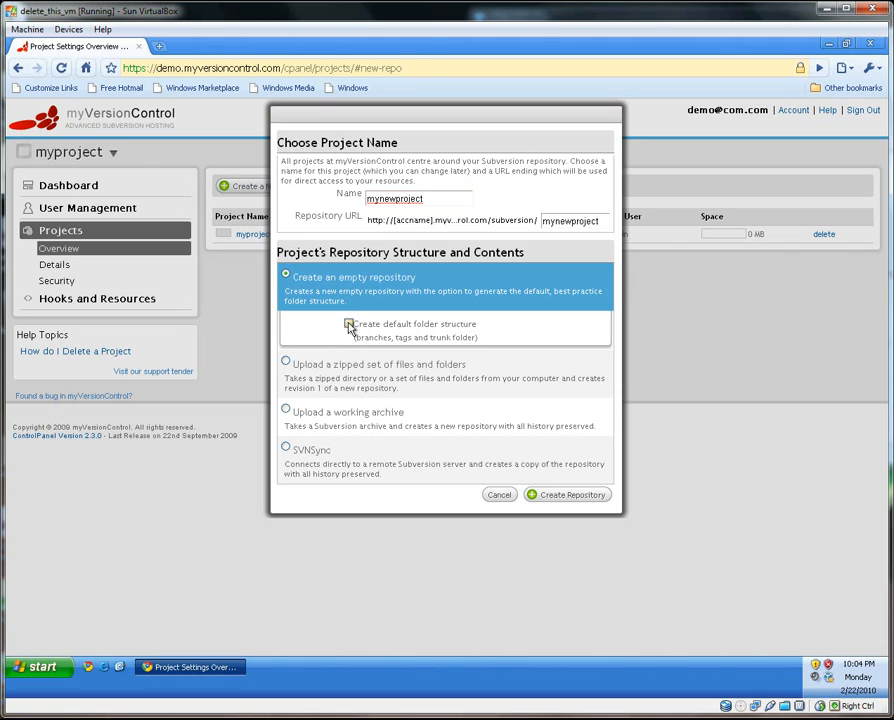
{"action": "left_click", "coordinate": [350, 323]}
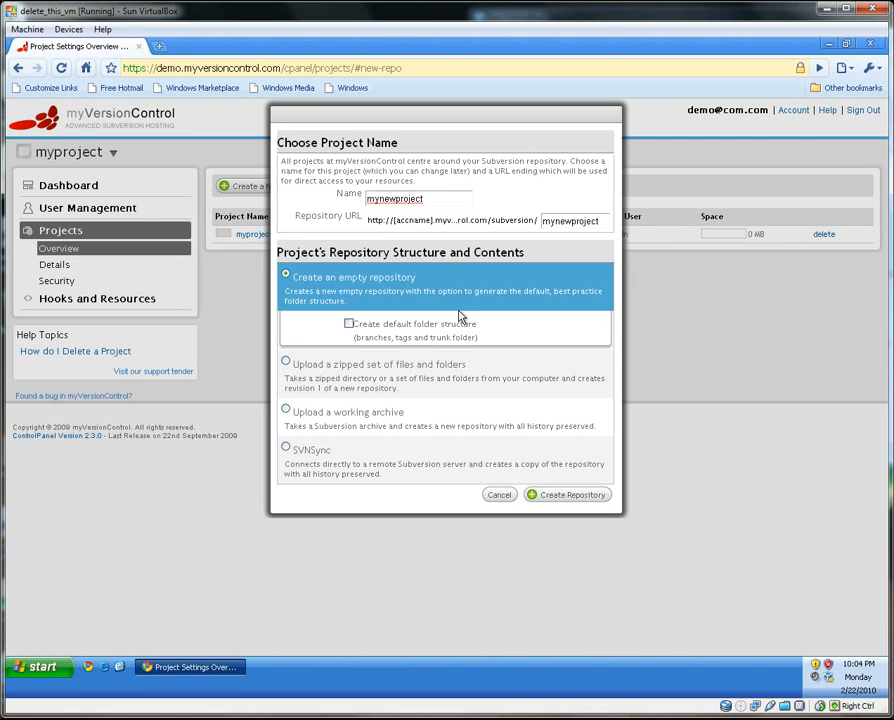
{"action": "mouse_move", "coordinate": [307, 450]}
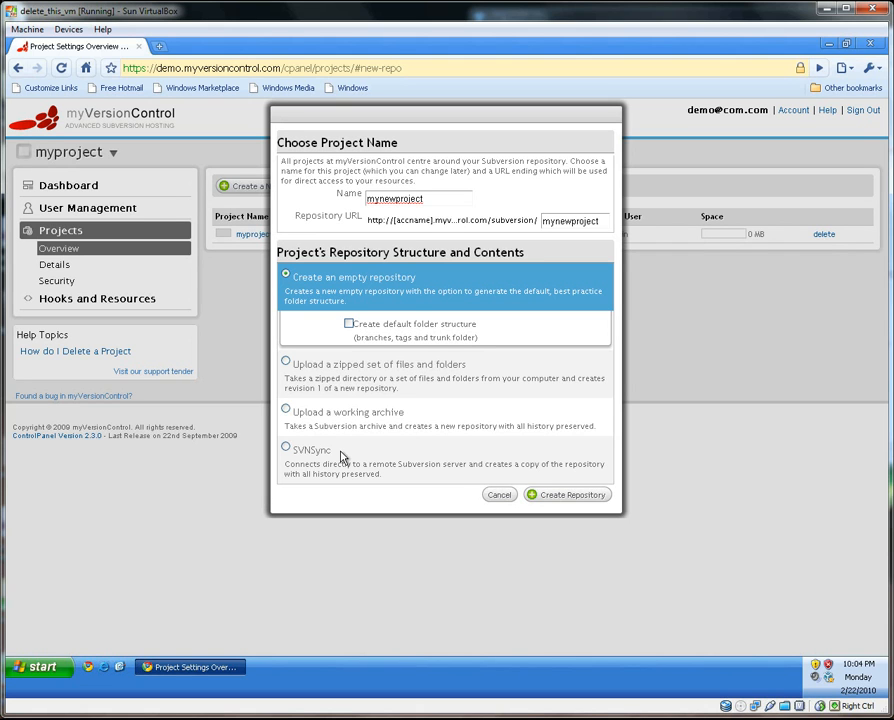
{"action": "mouse_move", "coordinate": [531, 560]}
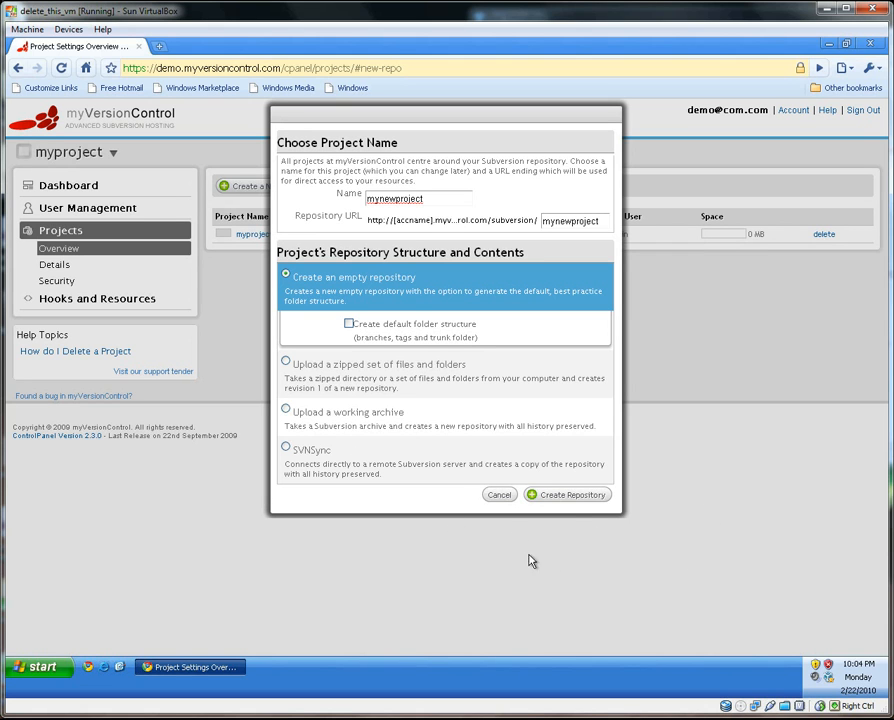
{"action": "left_click", "coordinate": [566, 494]}
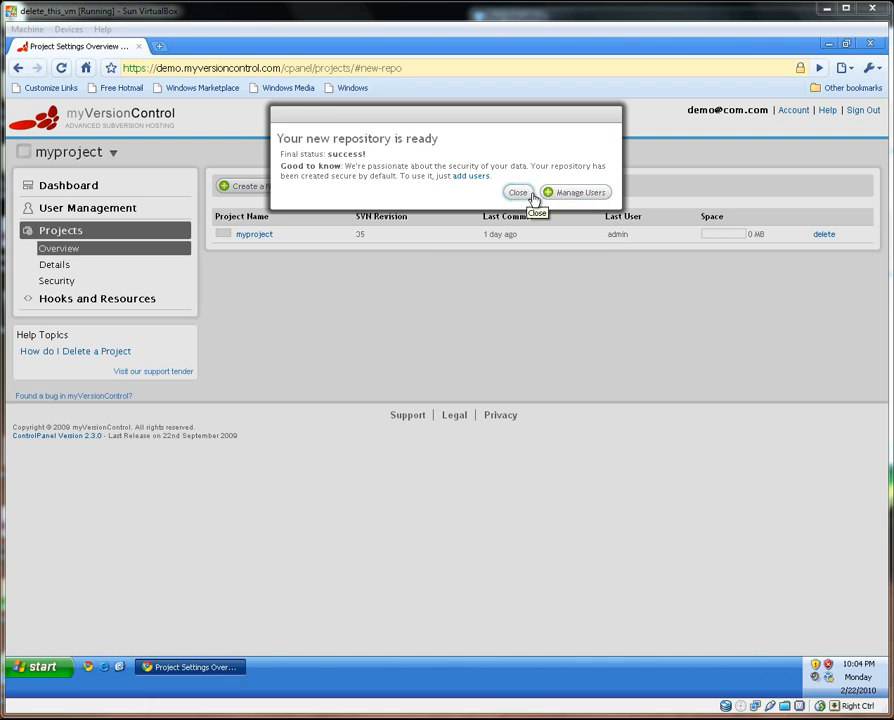
- Close the repository-ready popup and open mynewproject's Security Settings page
{"action": "left_click", "coordinate": [518, 192]}
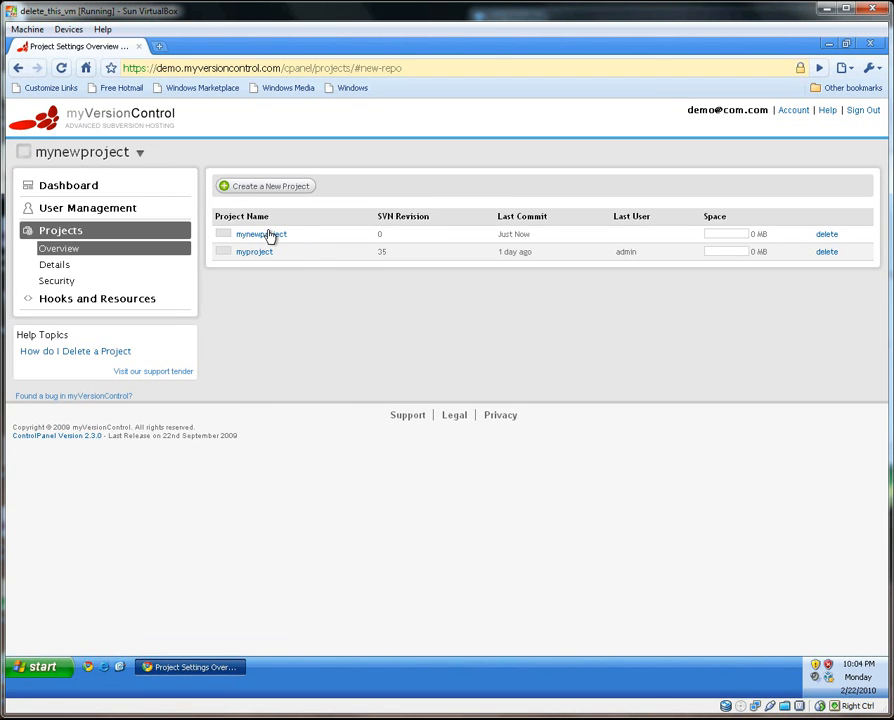
{"action": "mouse_move", "coordinate": [392, 238]}
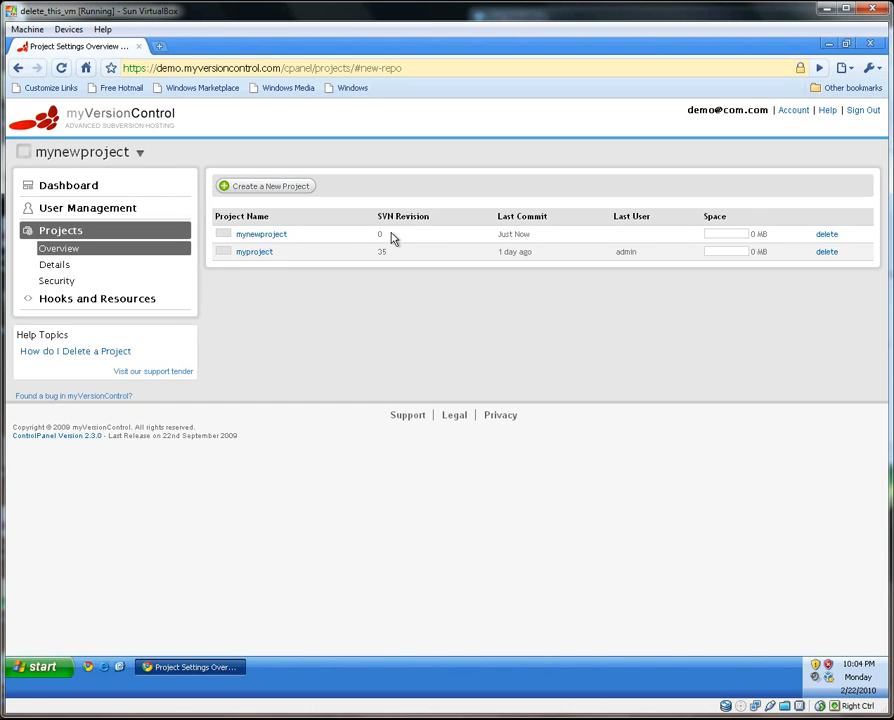
{"action": "mouse_move", "coordinate": [270, 234]}
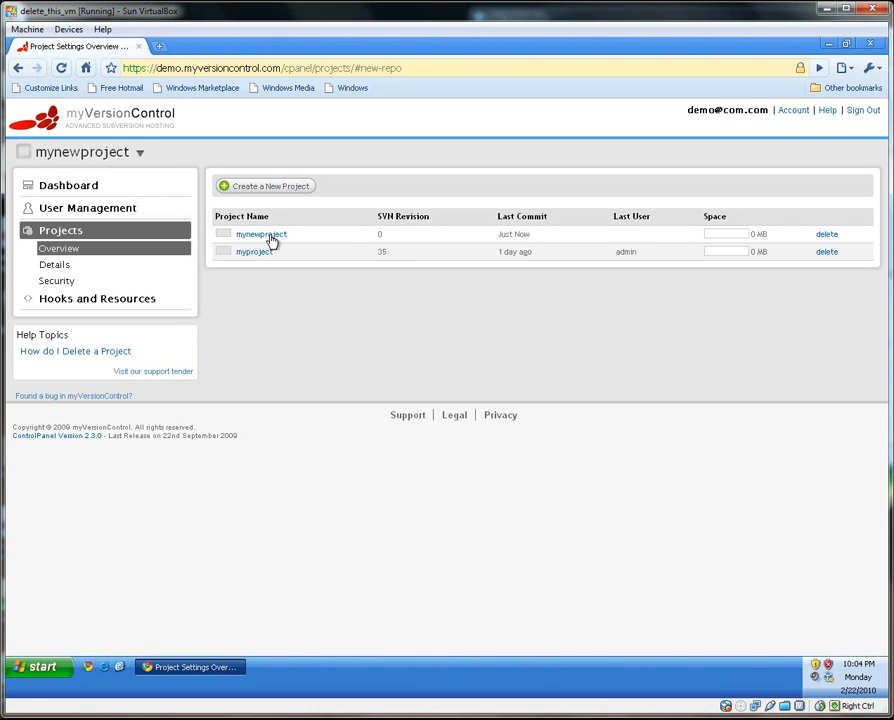
{"action": "left_click", "coordinate": [261, 233]}
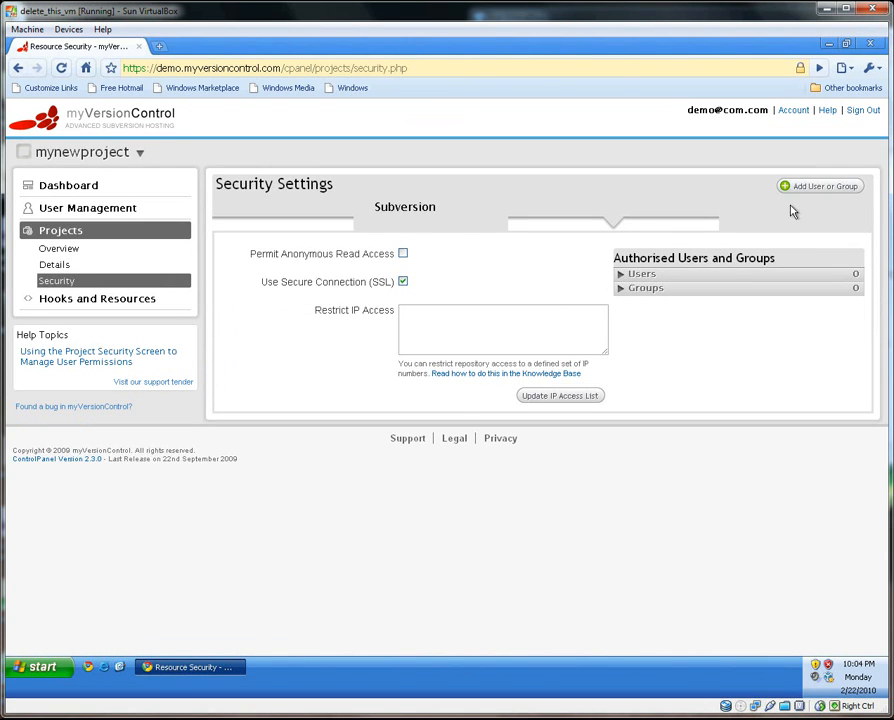
- Add the demo user to mynewproject's authorised users
{"action": "left_click", "coordinate": [819, 186]}
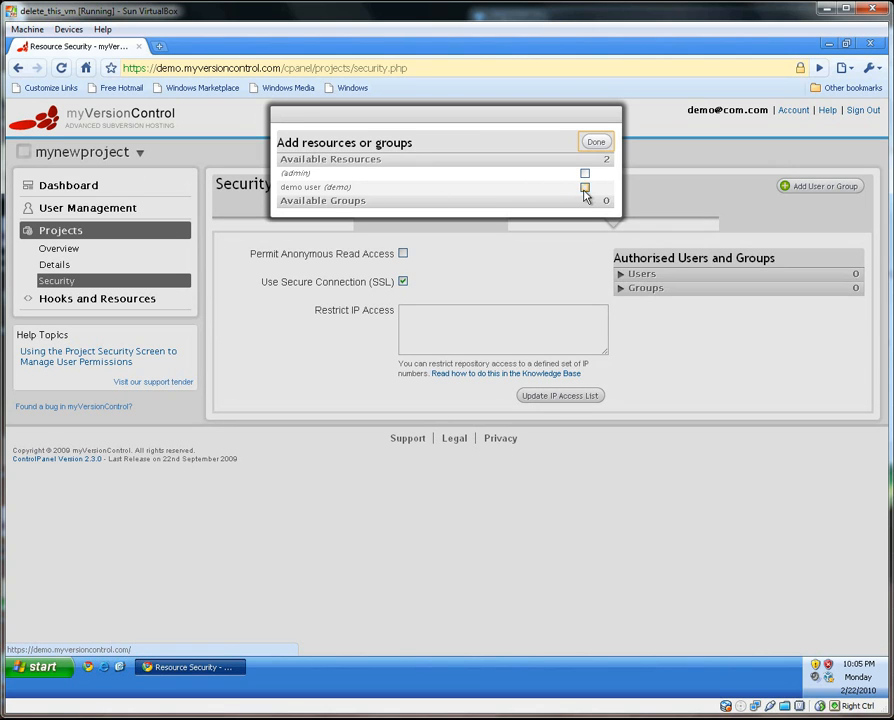
{"action": "left_click", "coordinate": [585, 188]}
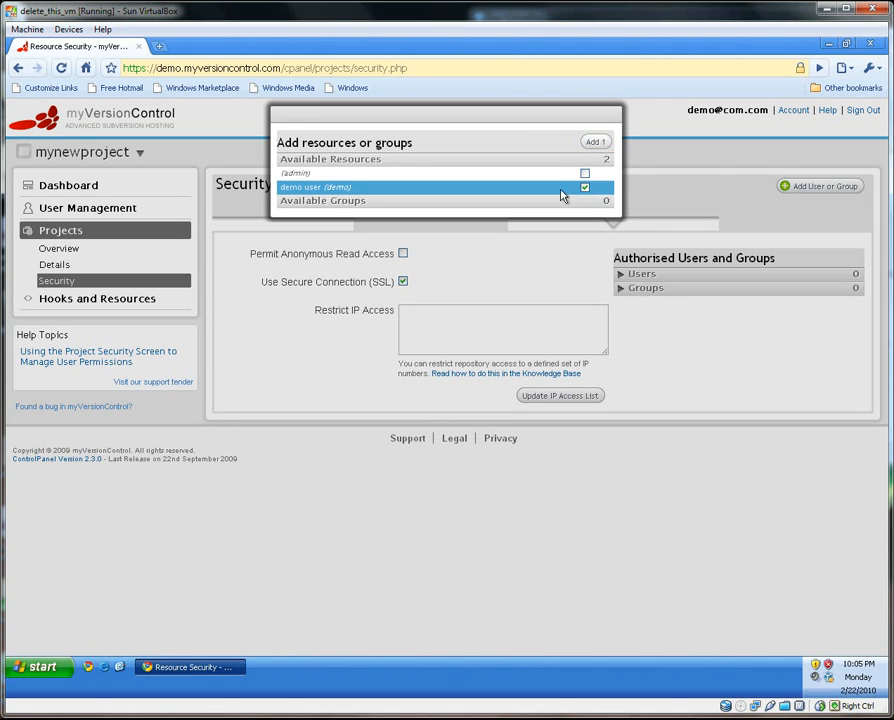
{"action": "left_click", "coordinate": [595, 141]}
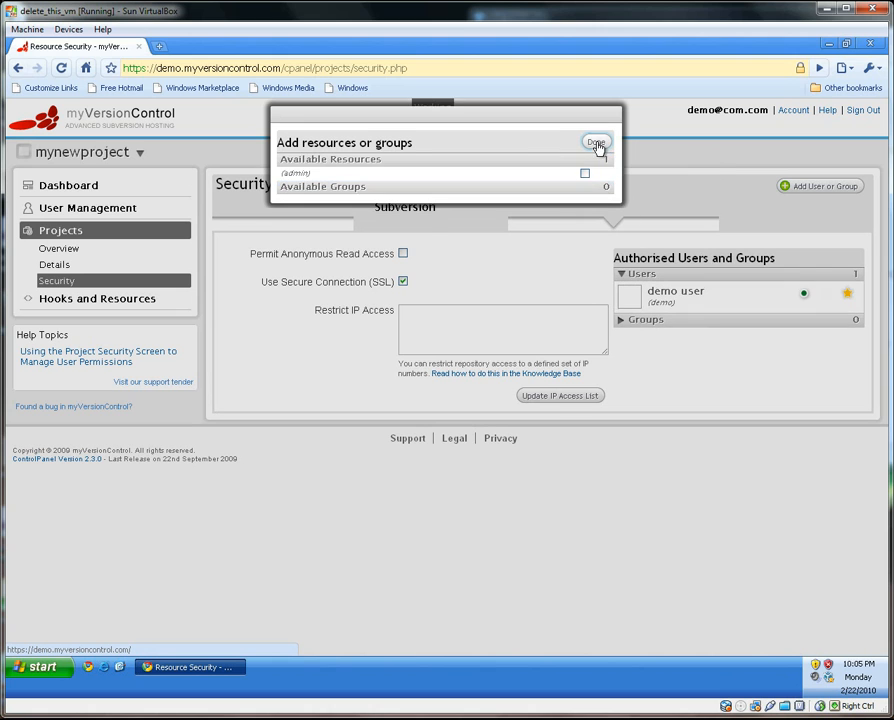
{"action": "left_click", "coordinate": [596, 143]}
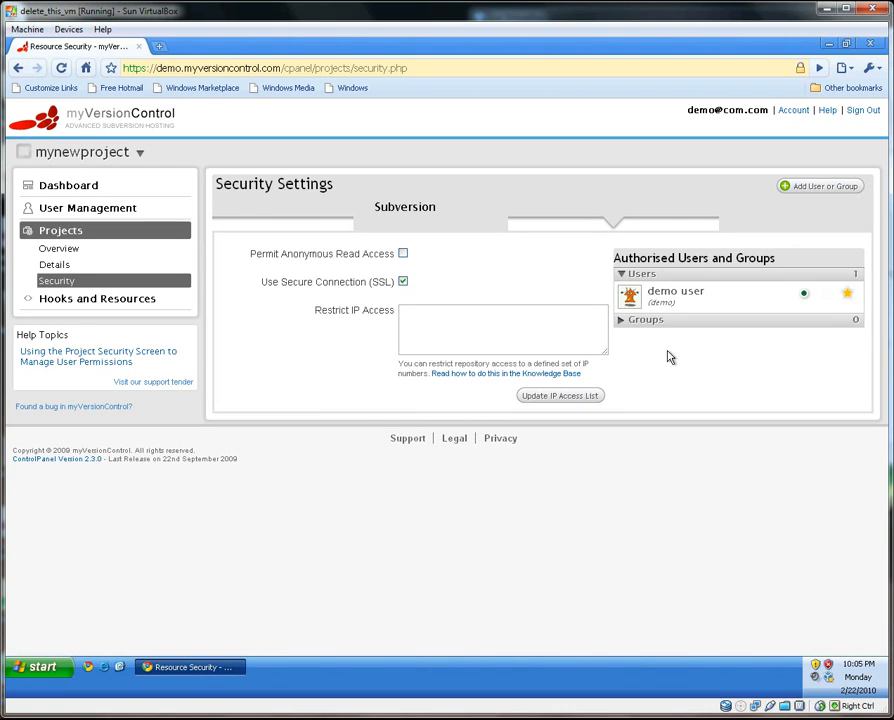
{"action": "mouse_move", "coordinate": [233, 275]}
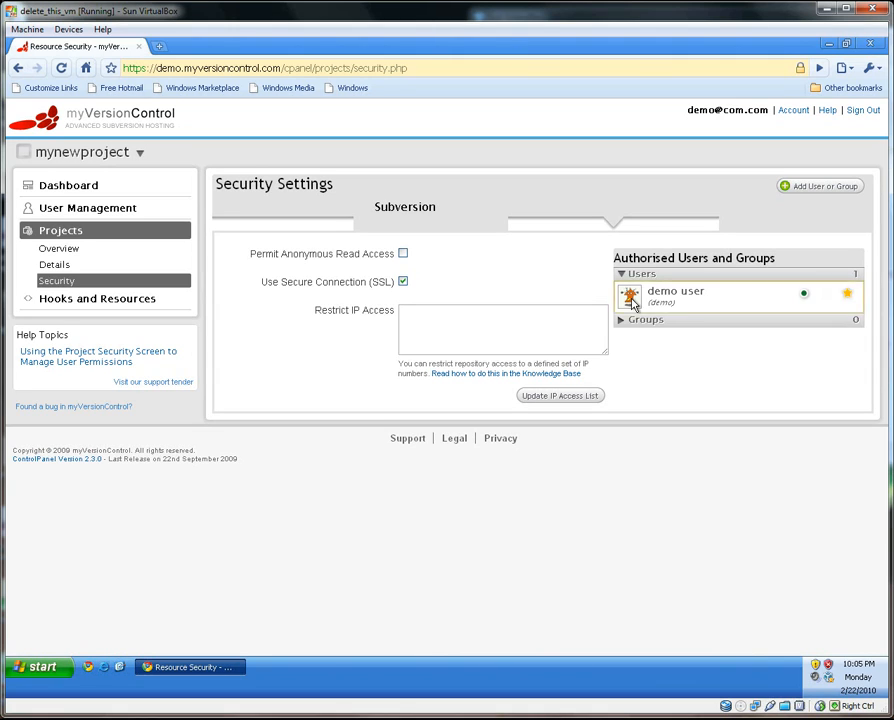
- Tick Commit alongside Update for the demo user, then collapse its entry
{"action": "left_click", "coordinate": [675, 294]}
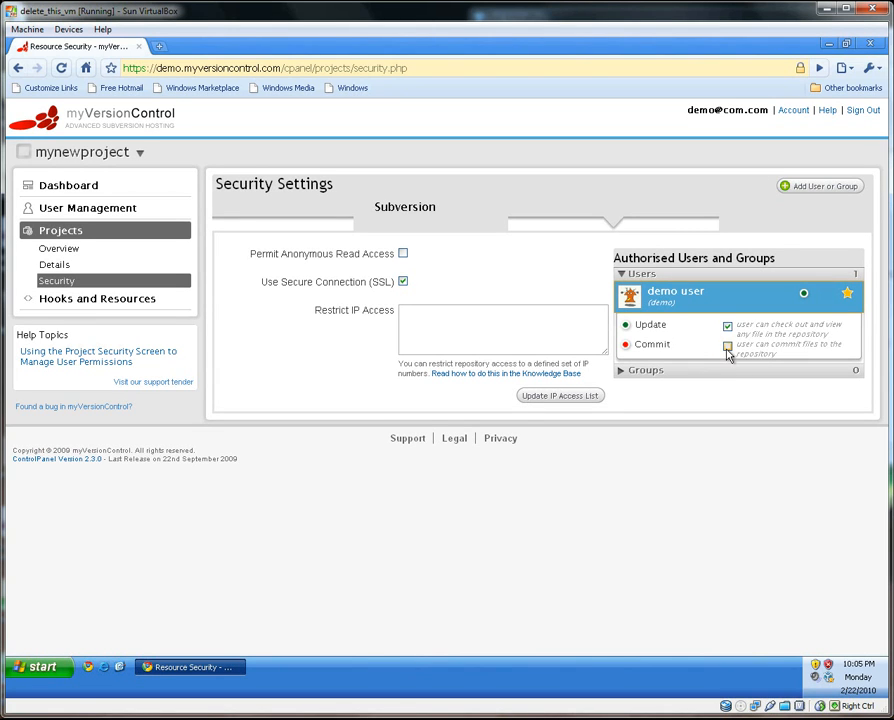
{"action": "left_click", "coordinate": [727, 346]}
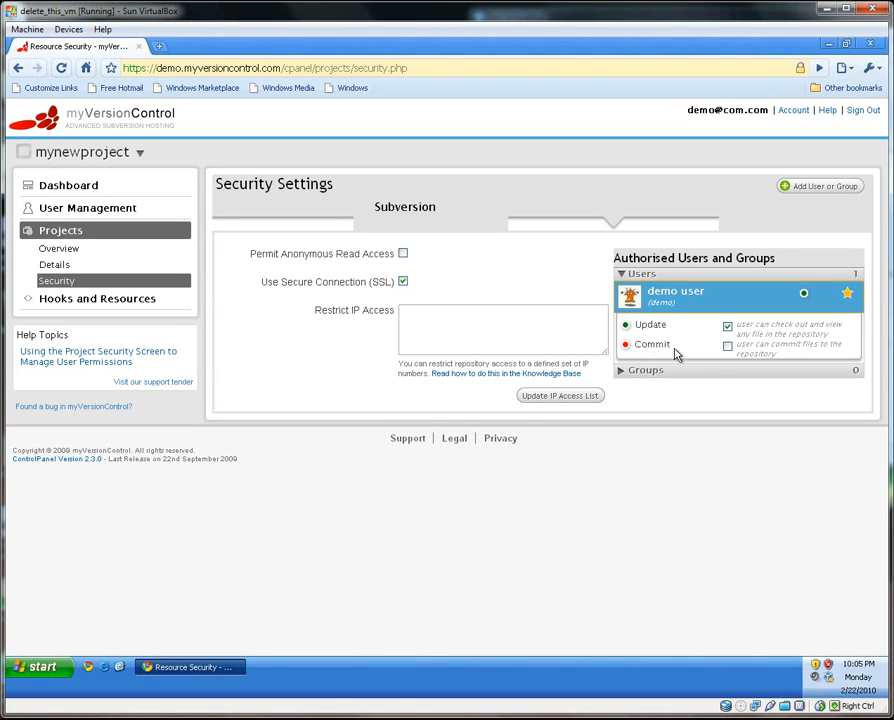
{"action": "left_click", "coordinate": [727, 346]}
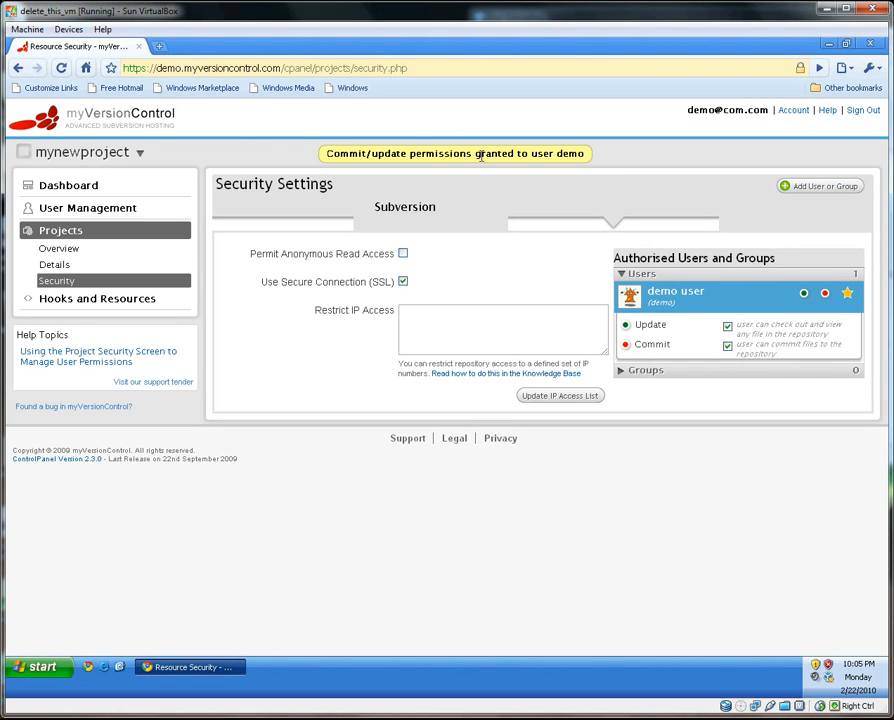
{"action": "mouse_move", "coordinate": [718, 428]}
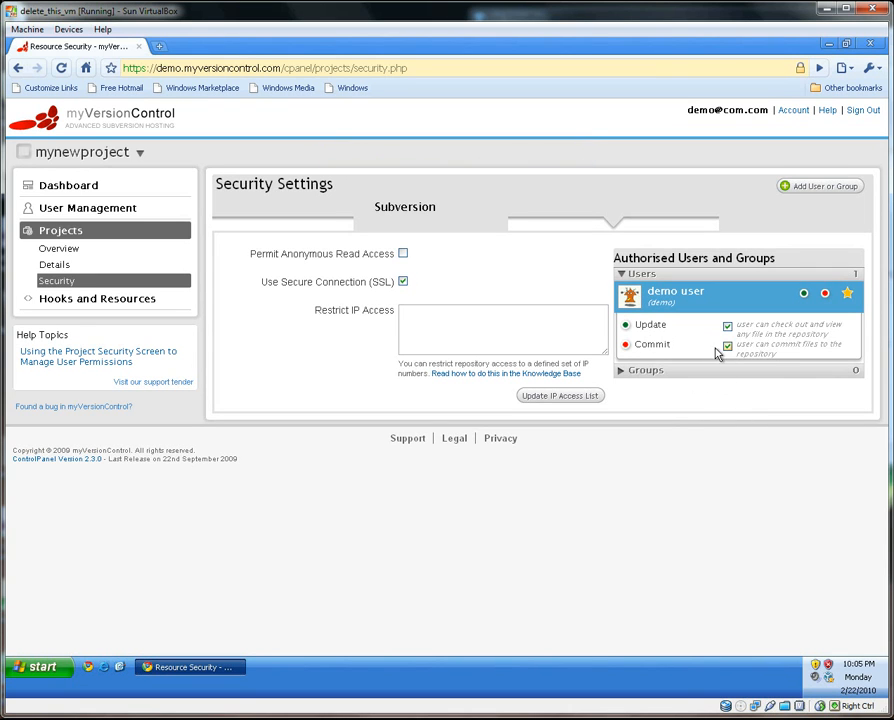
{"action": "mouse_move", "coordinate": [721, 406]}
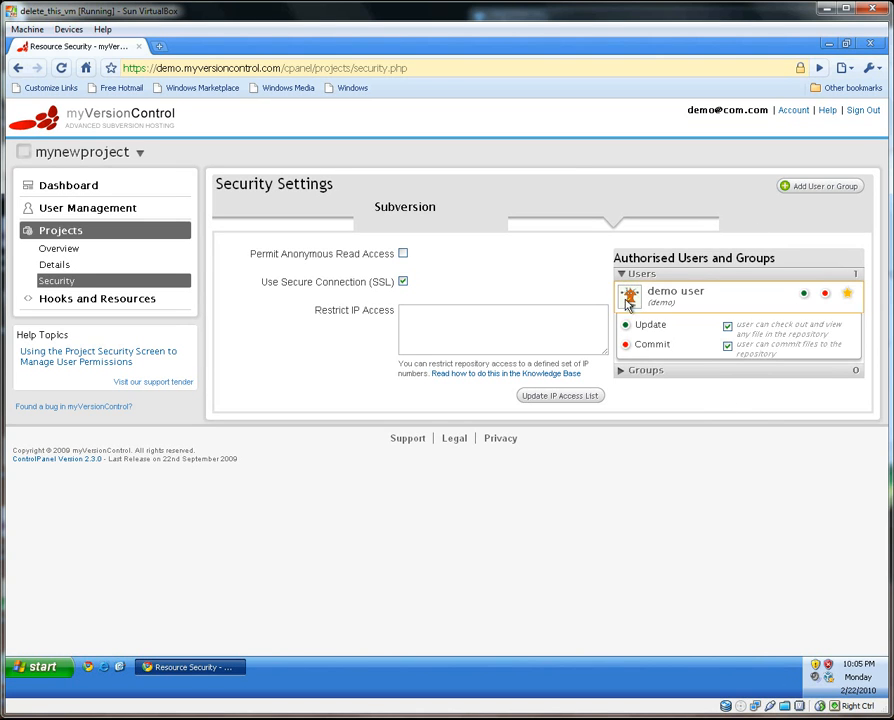
{"action": "left_click", "coordinate": [804, 293]}
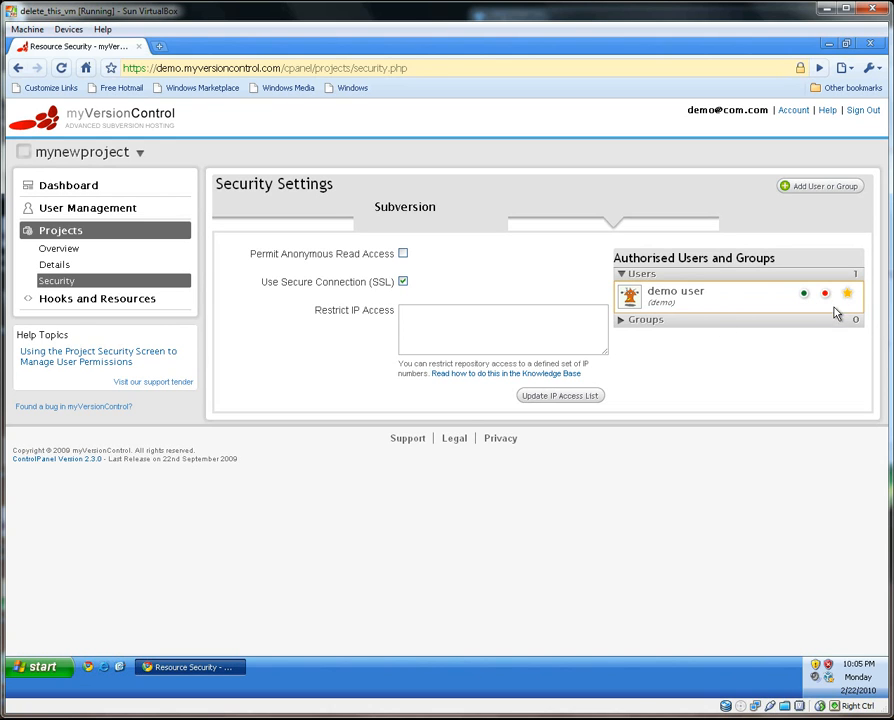
{"action": "mouse_move", "coordinate": [820, 309]}
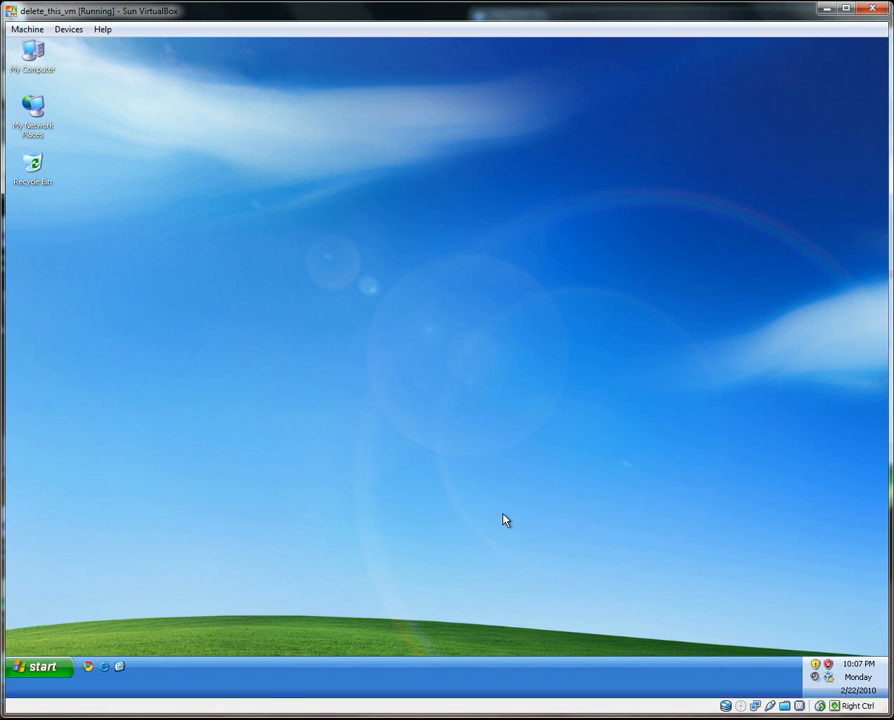
{"action": "mouse_move", "coordinate": [142, 252]}
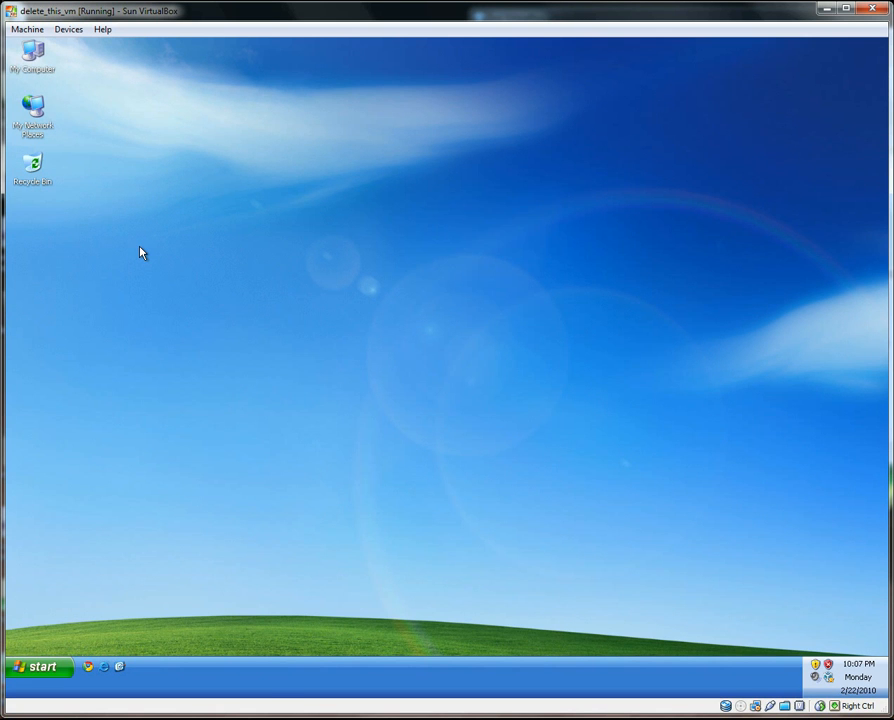
{"action": "mouse_move", "coordinate": [491, 525]}
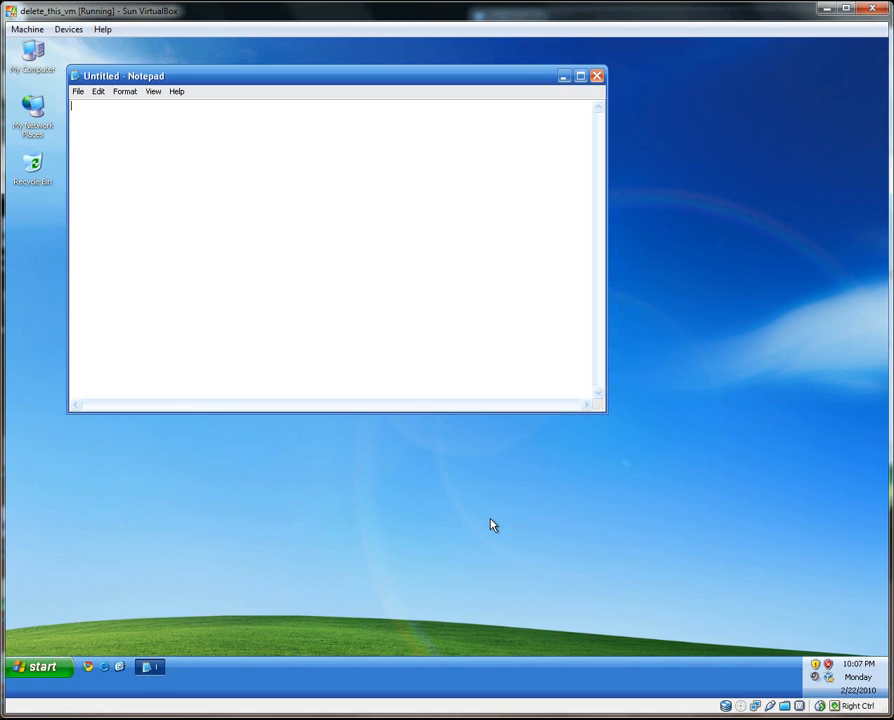
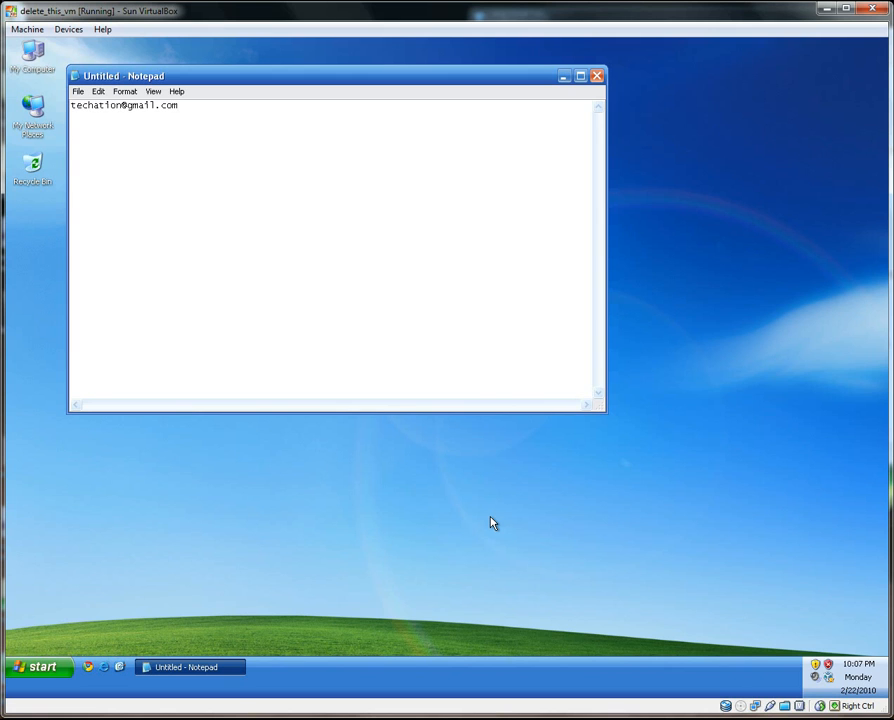